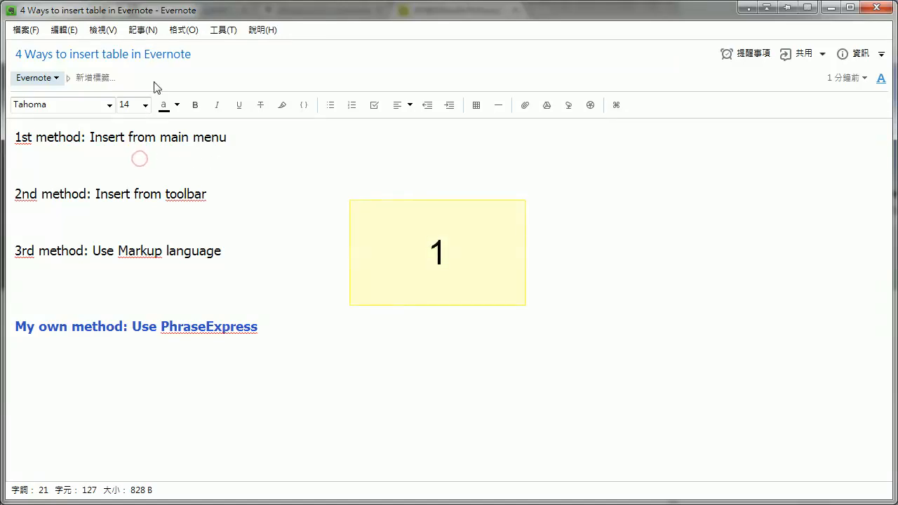
Step: Insert a 2-column table under the 1st method heading via Format > Insert Table
left_click(143, 29)
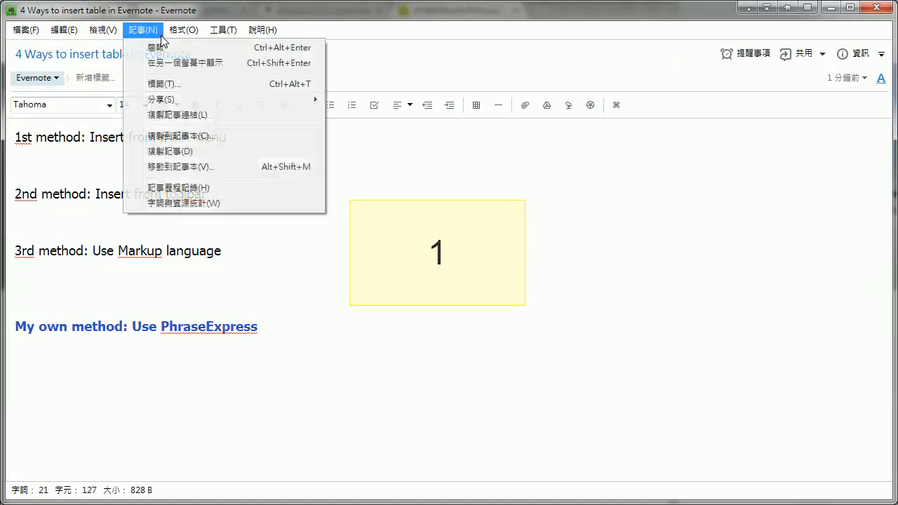
left_click(182, 29)
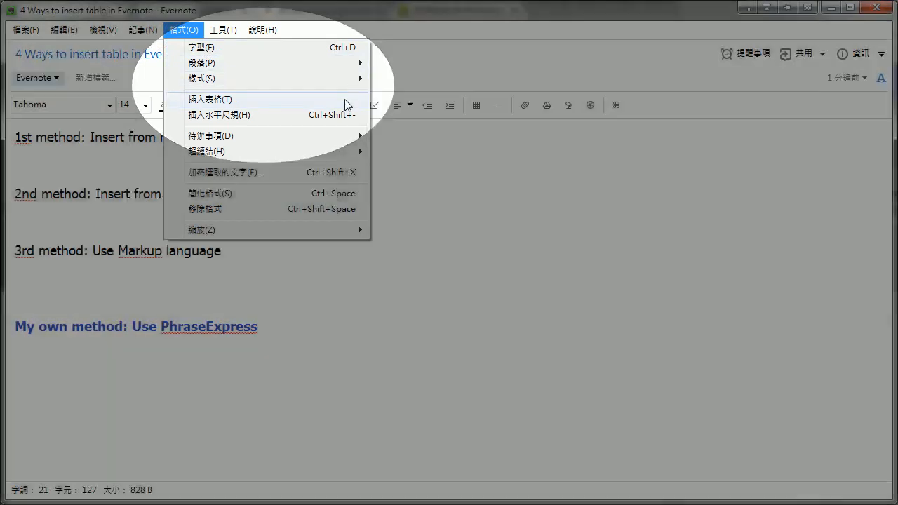
left_click(214, 98)
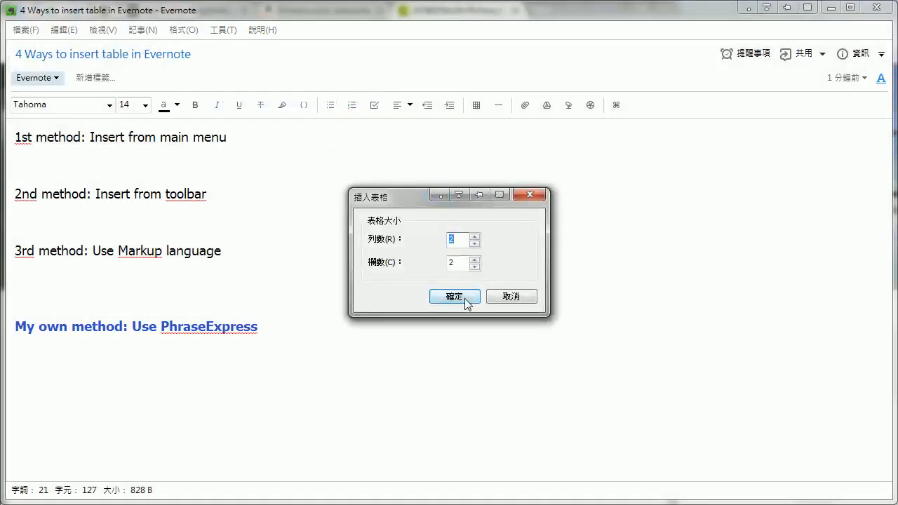
left_click(455, 296)
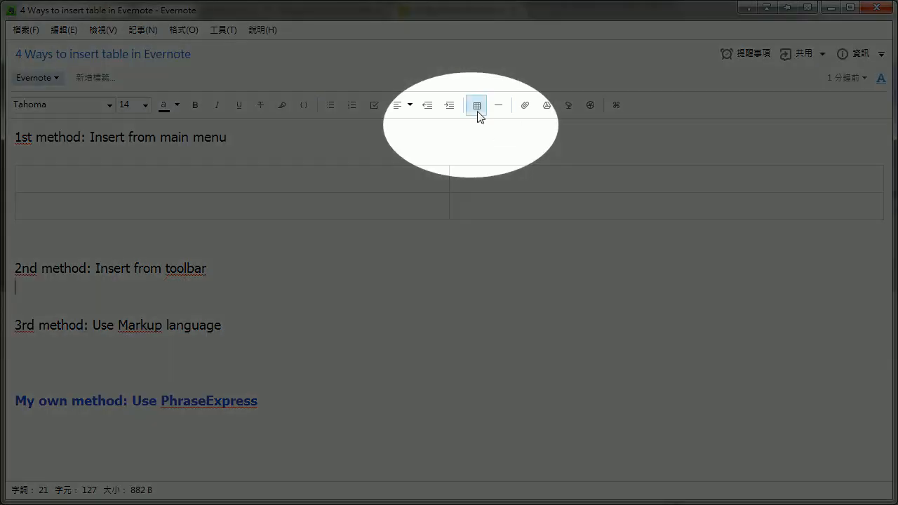
Step: Insert a 5-column table under the 2nd method heading from the toolbar button
left_click(478, 104)
type("[][][")
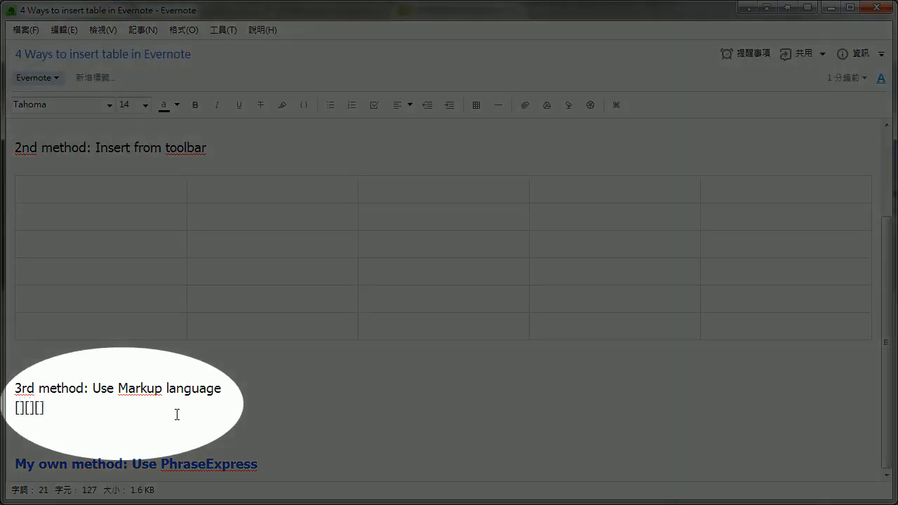
Step: Complete the '[][][]x3' markup so it becomes a 3-column table under the 3rd method
type("x")
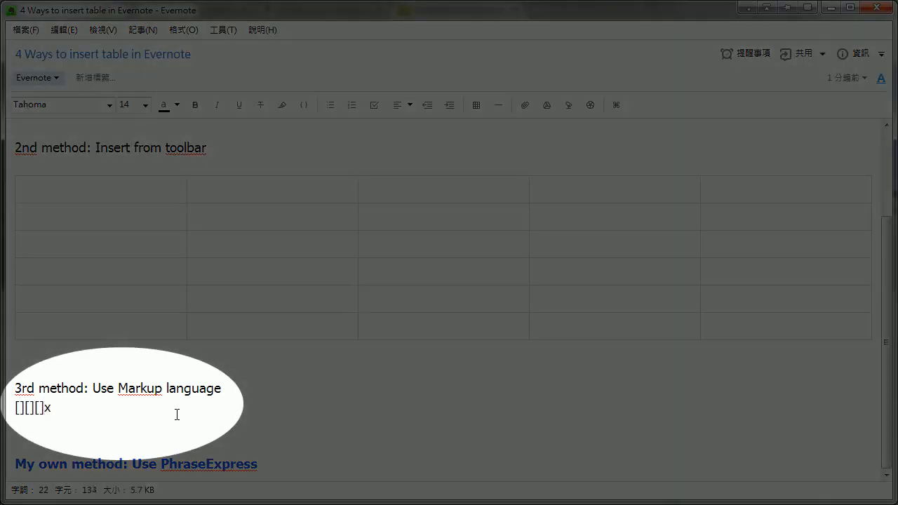
type("3")
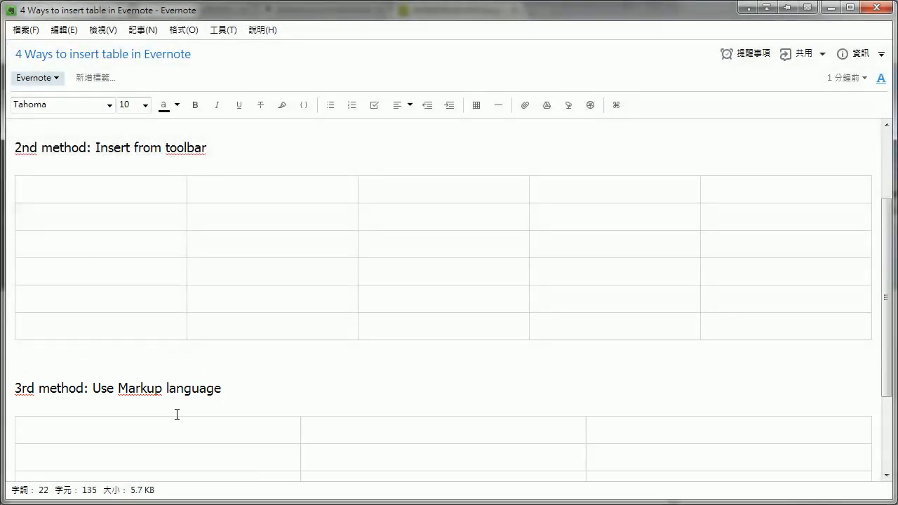
scroll("down", 3)
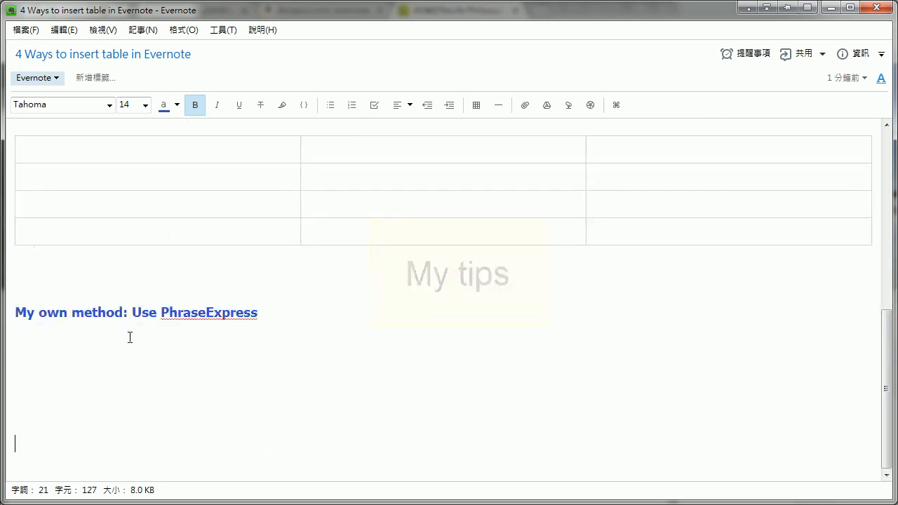
Step: Type 'add' under My own method and run the PhraseExpress table phrase
type("a")
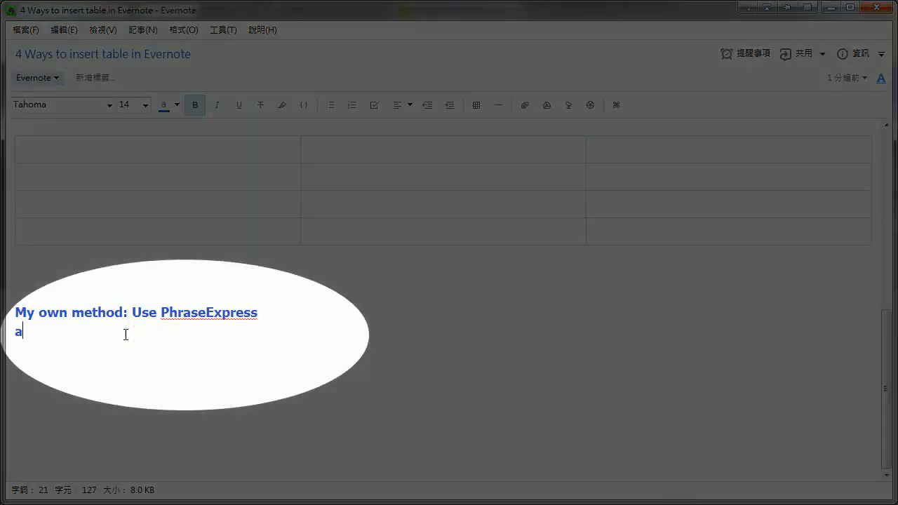
type("dd")
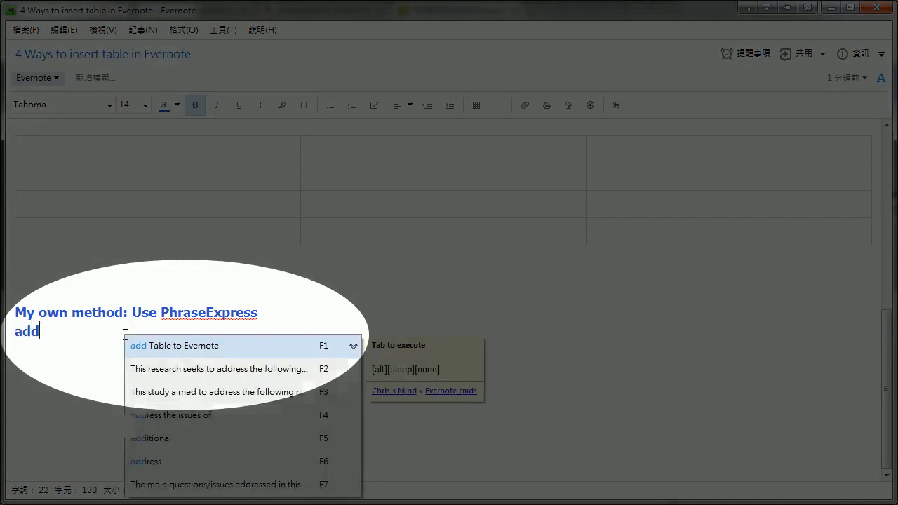
left_click(183, 29)
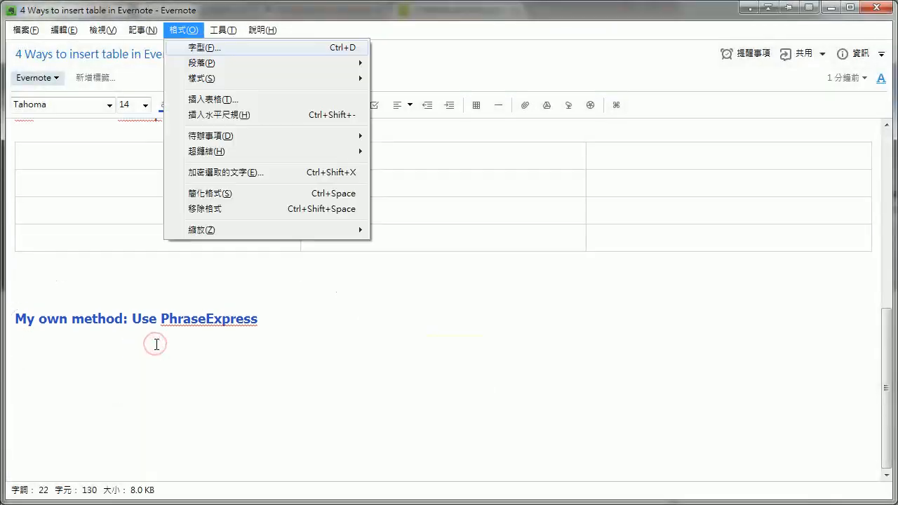
Step: Insert a 10-row, 2-column table under the PhraseExpress heading
left_click(212, 98)
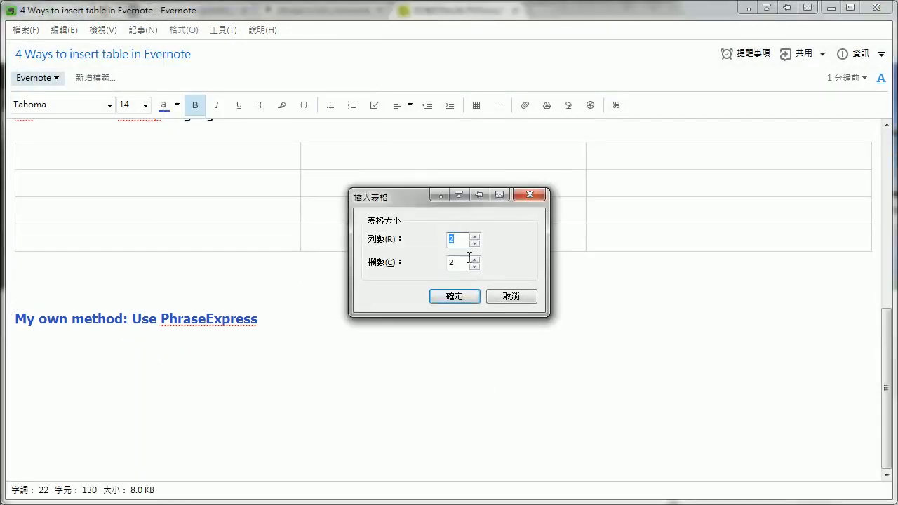
type("10")
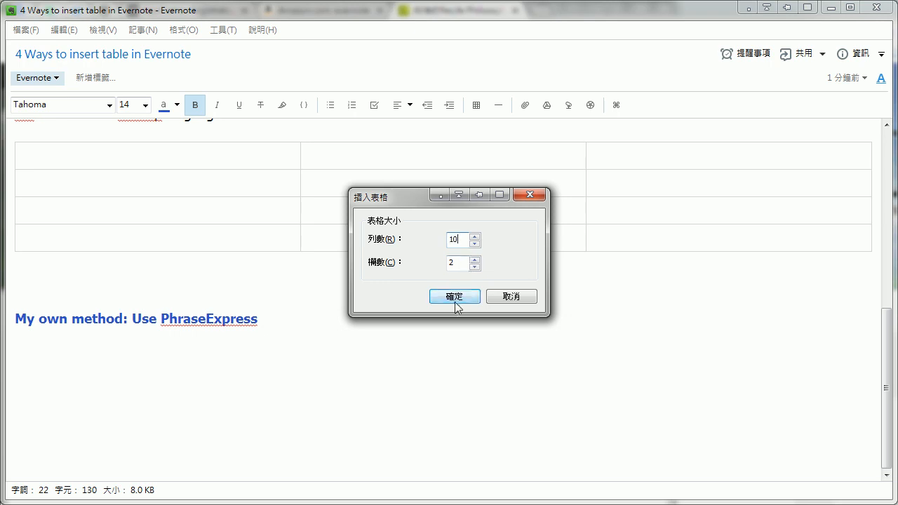
left_click(455, 296)
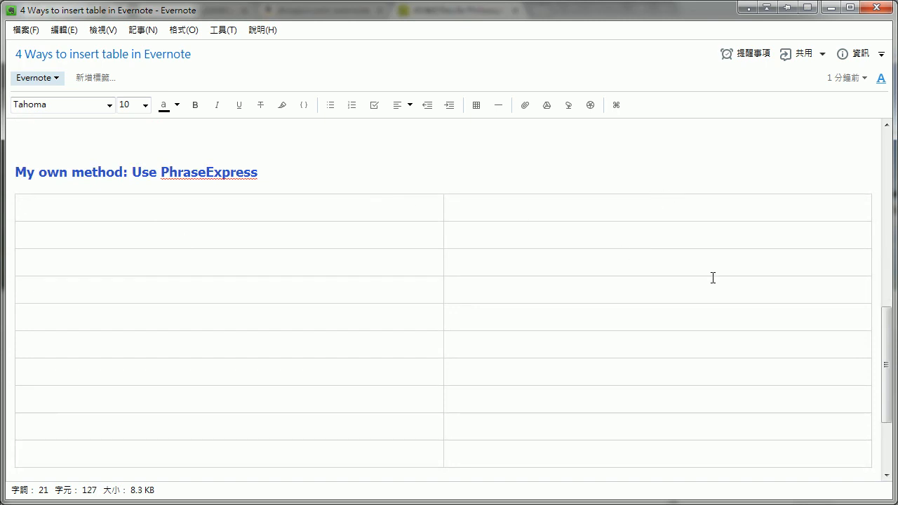
mouse_move(742, 463)
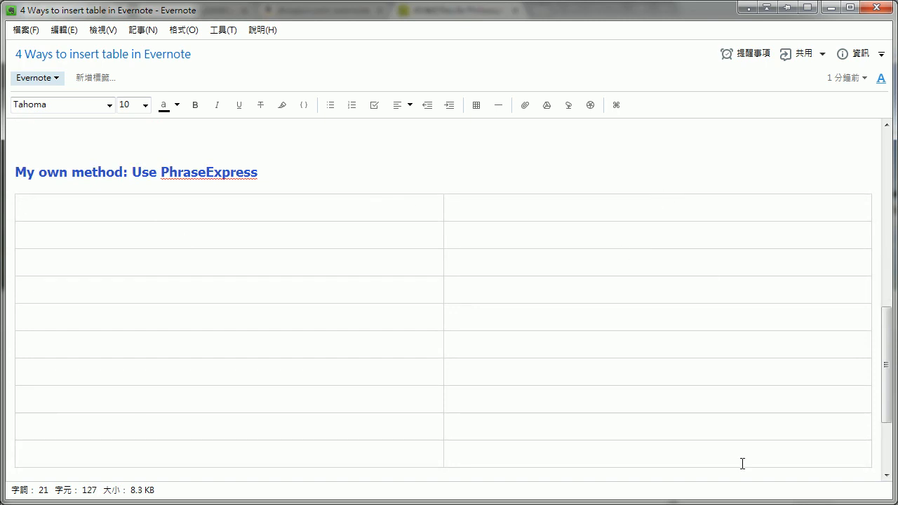